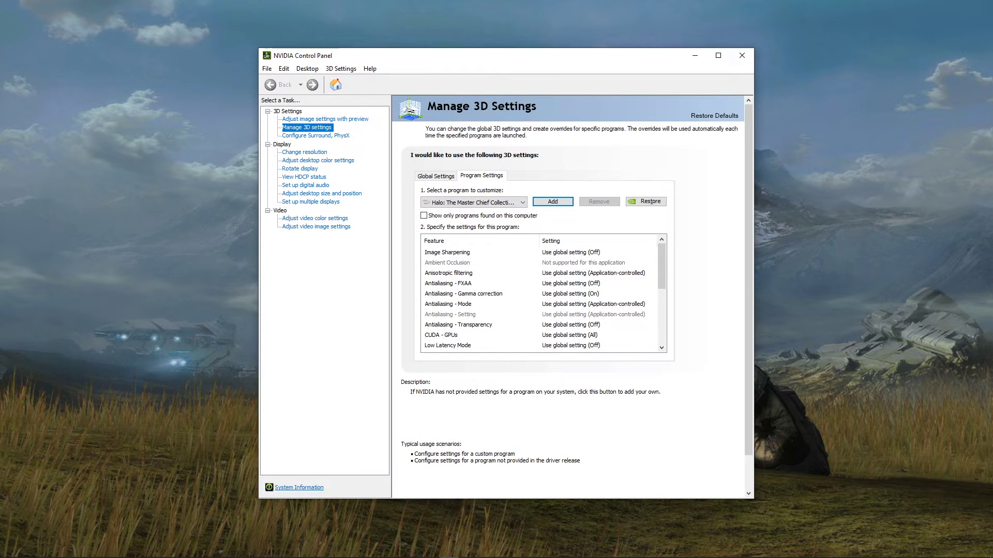
Step: Add Halo: The Master Chief Collection under NVIDIA Manage 3D Settings program settings
{"action": "right_click", "coordinate": [106, 323]}
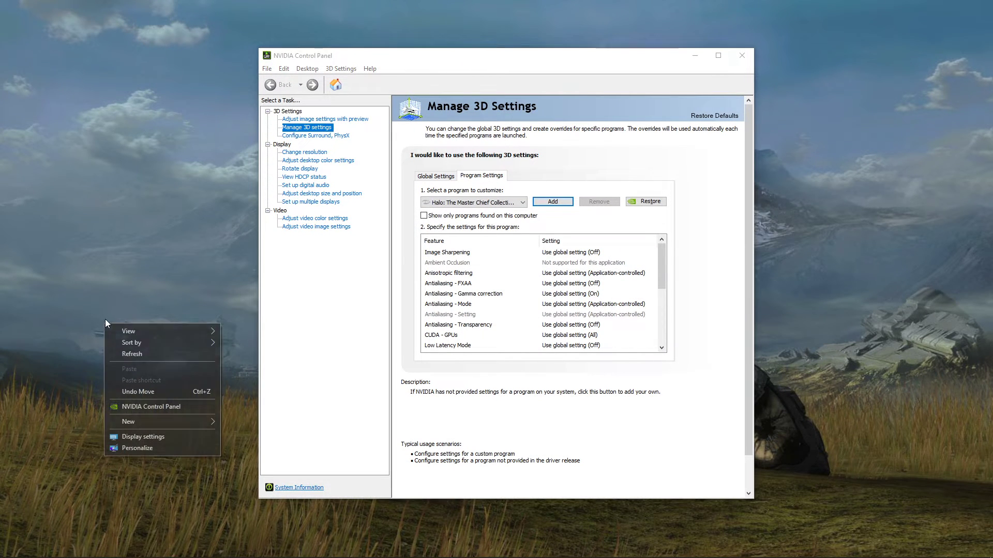
{"action": "left_click", "coordinate": [264, 105]}
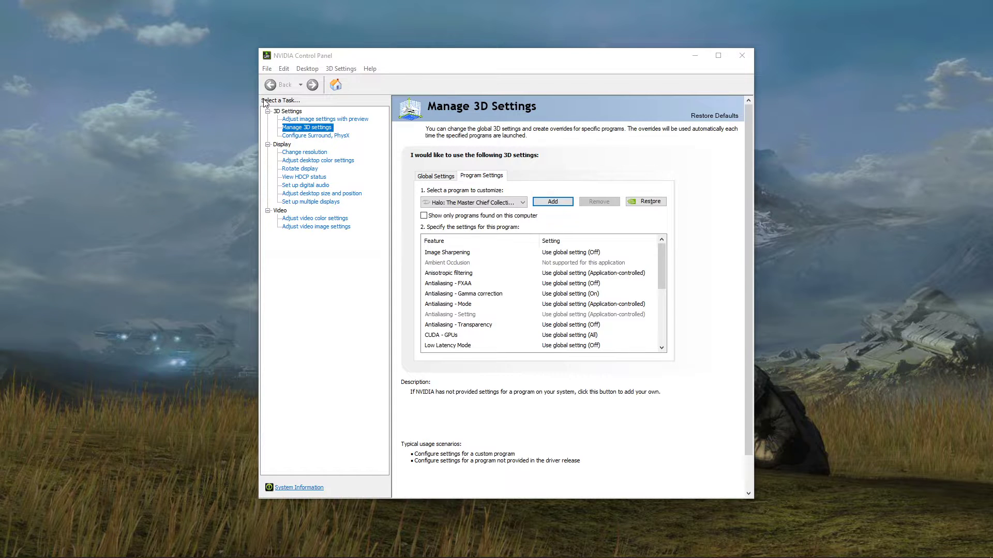
{"action": "mouse_move", "coordinate": [477, 180]}
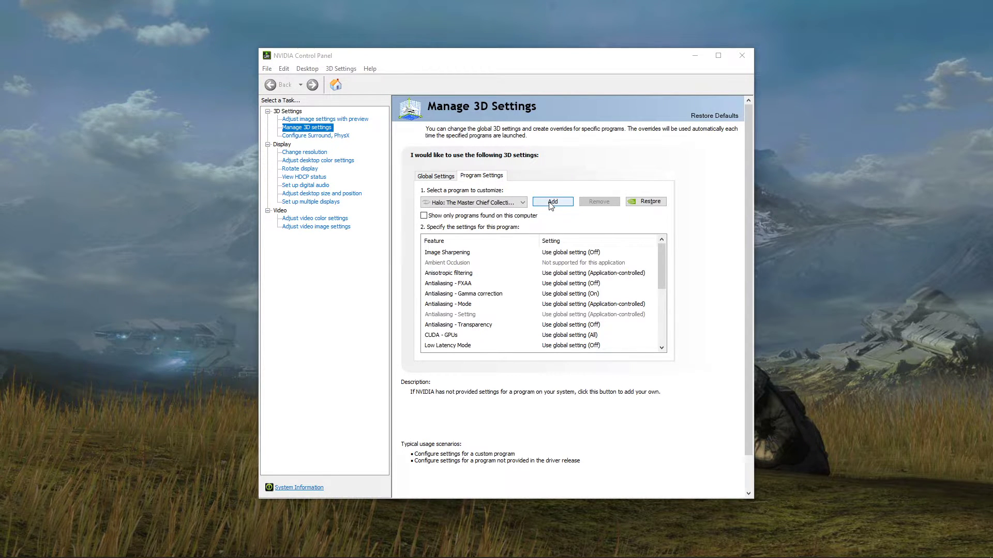
{"action": "left_click", "coordinate": [552, 202]}
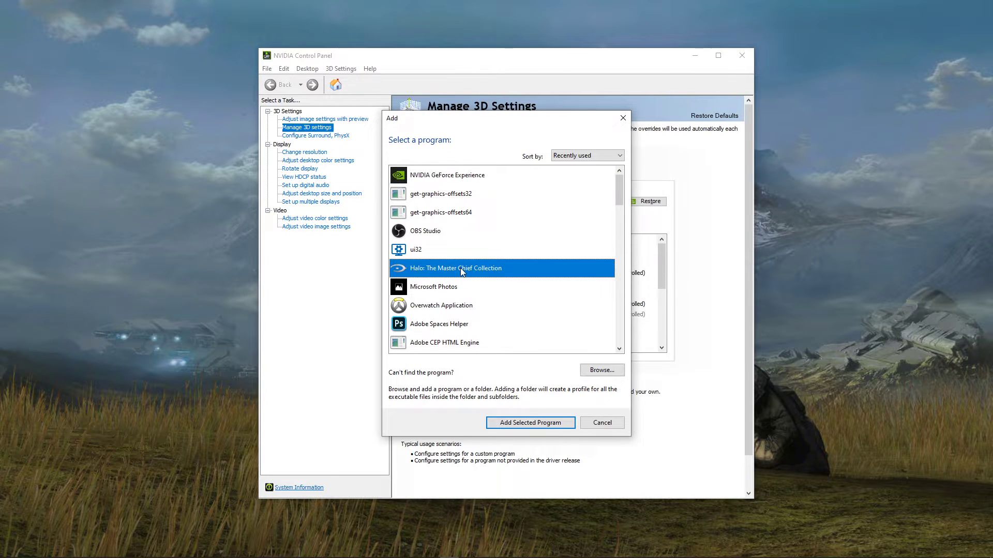
{"action": "mouse_move", "coordinate": [472, 273]}
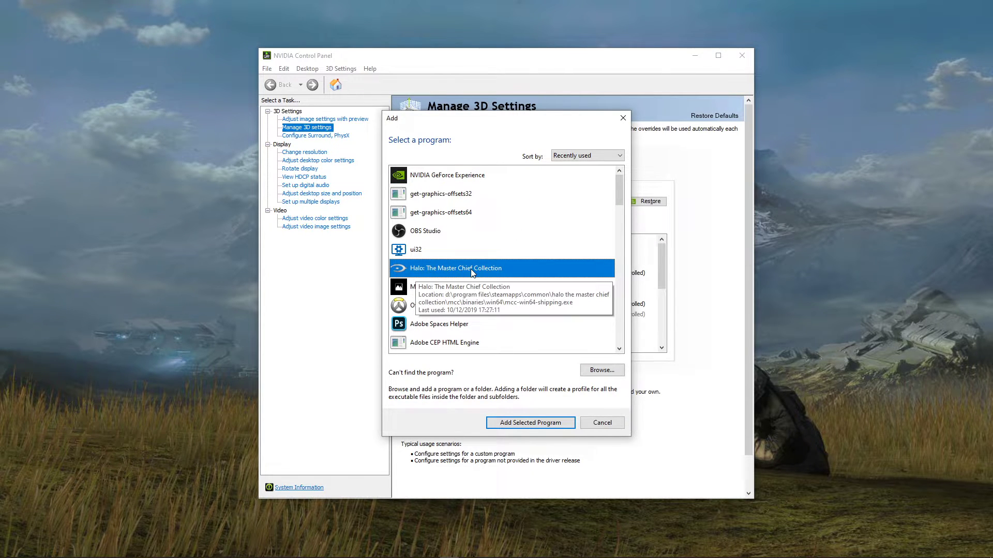
{"action": "left_click", "coordinate": [530, 423]}
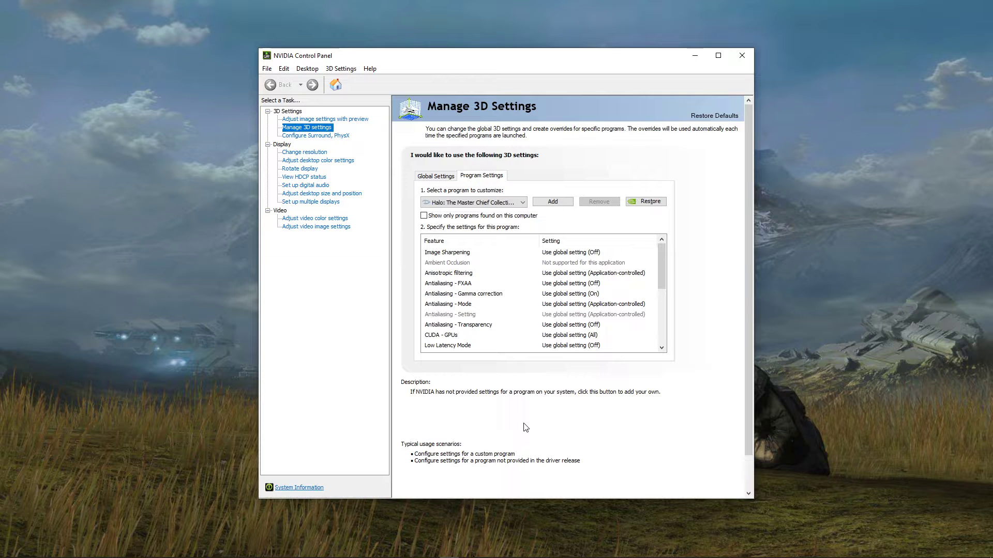
Step: Set Power management to Prefer maximum performance and Vertical sync to Fast
{"action": "scroll", "scroll_direction": "down", "scroll_amount": 3}
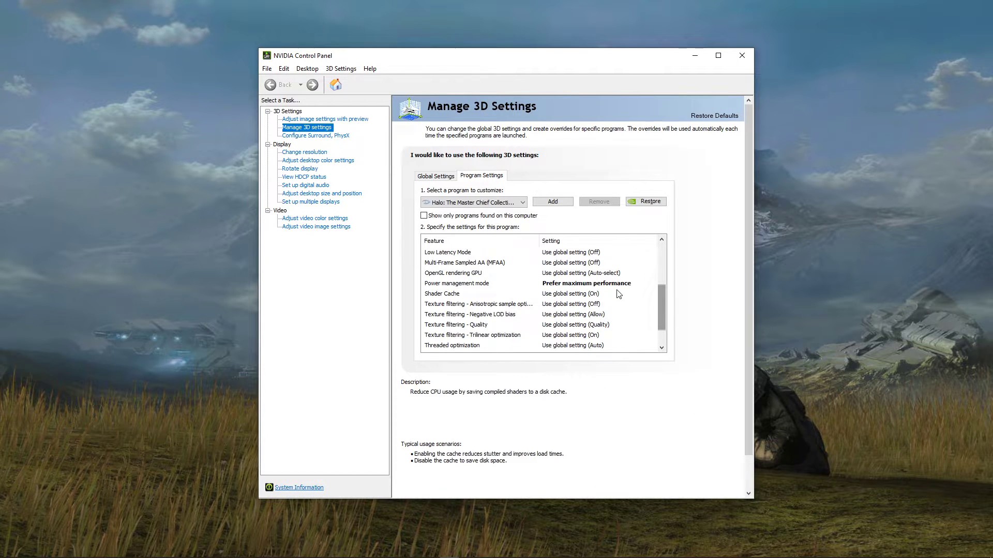
{"action": "scroll", "scroll_direction": "down", "scroll_amount": 3}
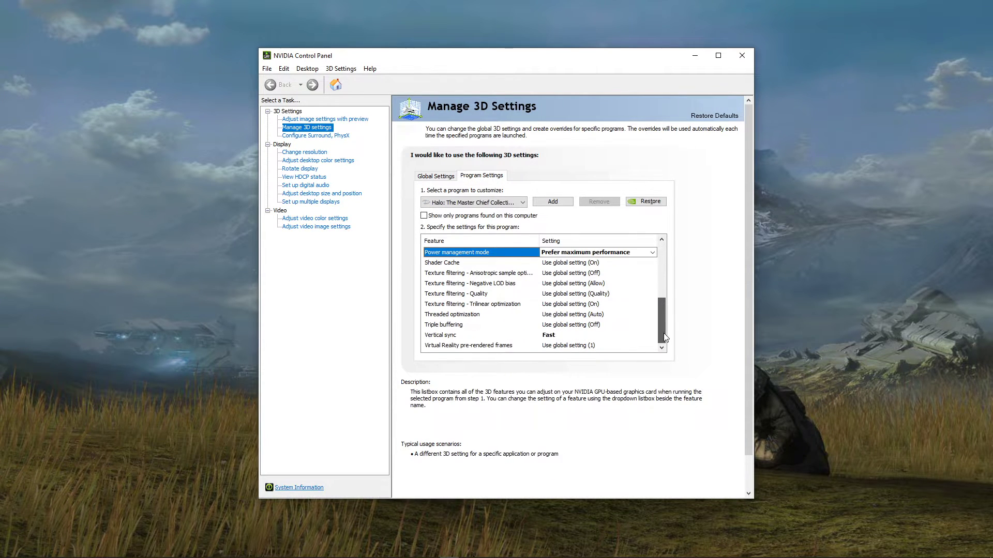
{"action": "left_click", "coordinate": [456, 335]}
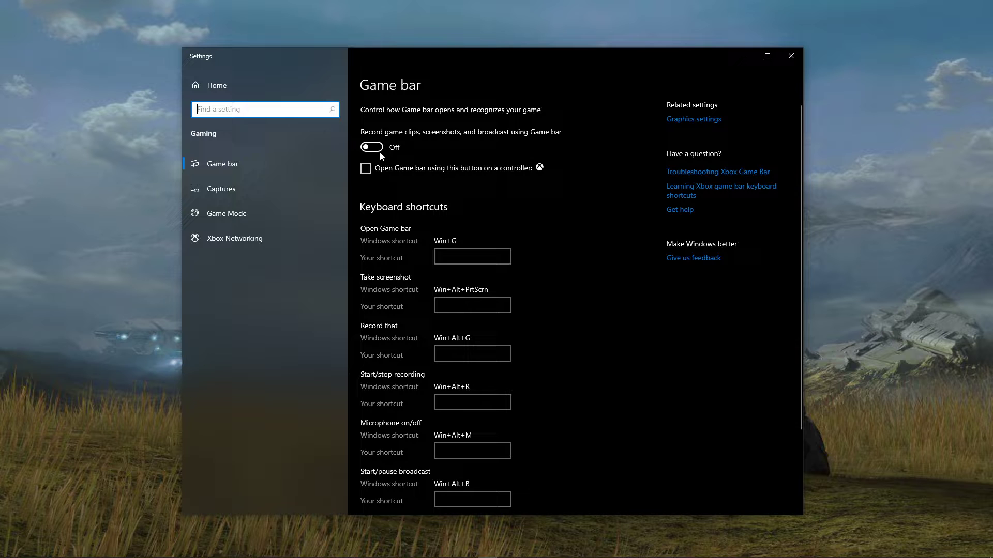
Step: Go to the Captures page to turn off background recording while gaming
{"action": "left_click", "coordinate": [221, 188]}
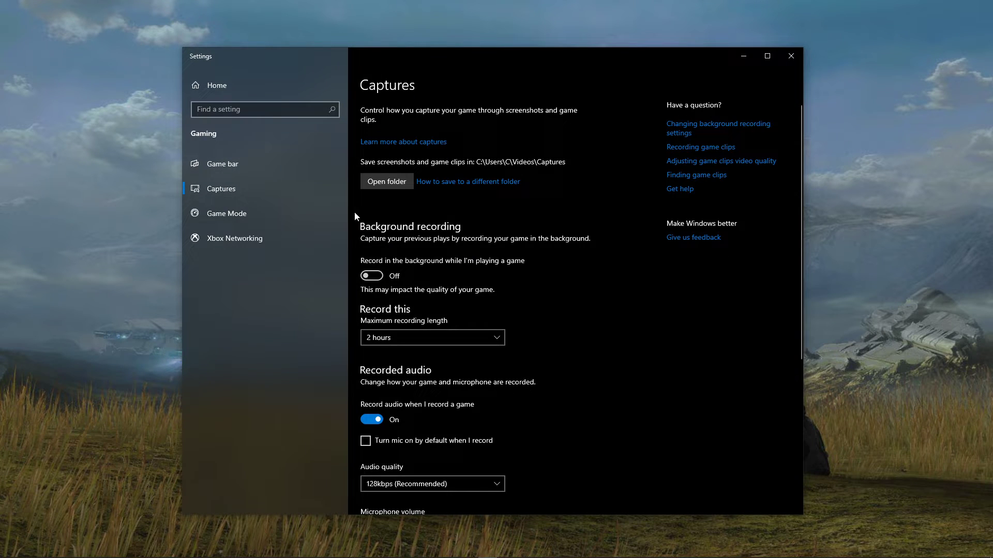
{"action": "mouse_move", "coordinate": [733, 105]}
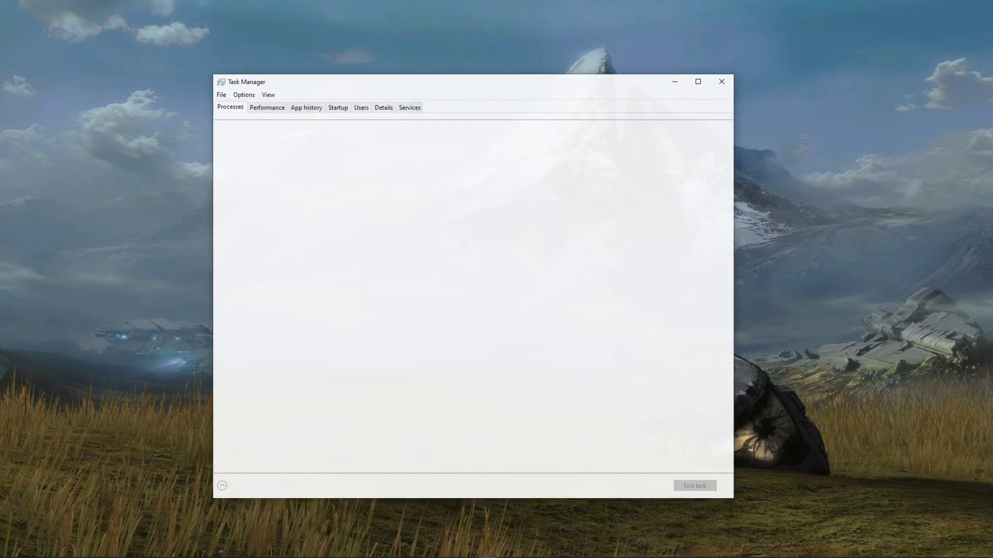
Step: Expand Task Manager details and bring up actions for an entry on the Startup tab
{"action": "left_click", "coordinate": [242, 486]}
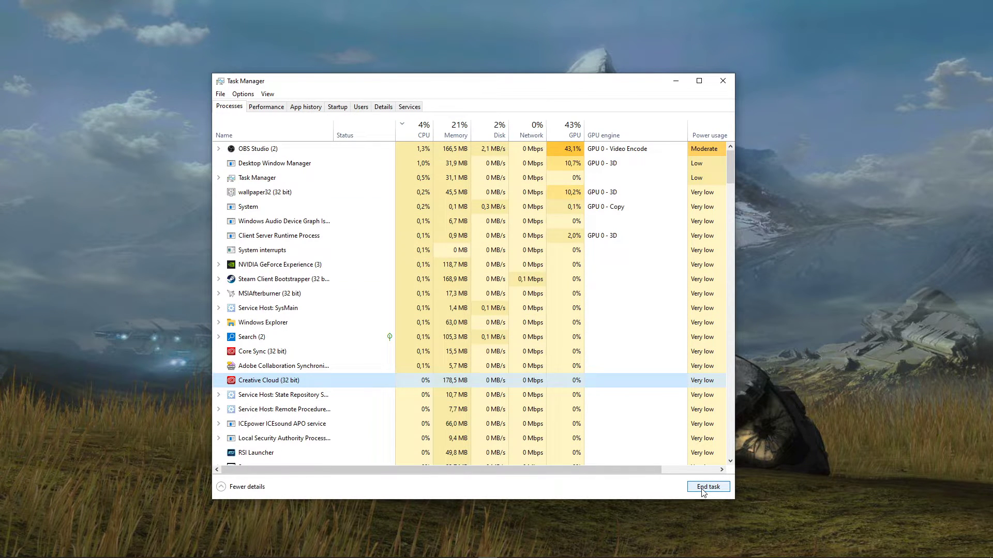
{"action": "left_click", "coordinate": [337, 107]}
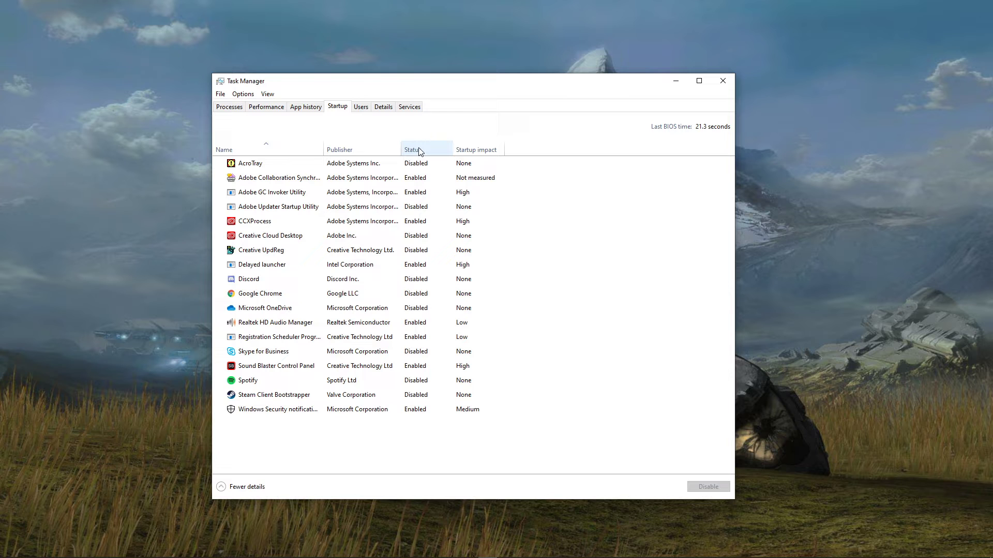
{"action": "right_click", "coordinate": [254, 221]}
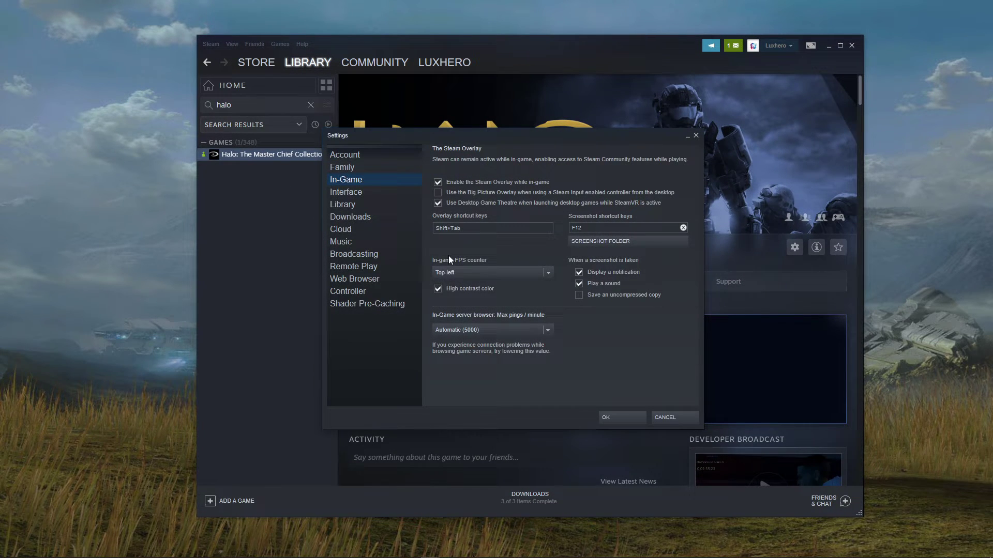
{"action": "mouse_move", "coordinate": [600, 373]}
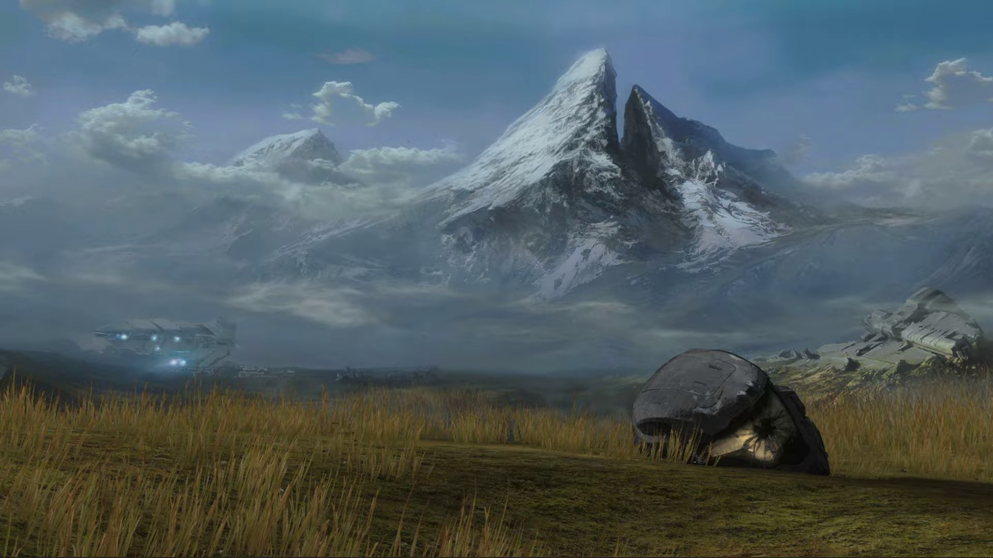
Step: Search Start for 'Add or remove programs' and browse the Apps & features list
{"action": "left_click", "coordinate": [9, 550]}
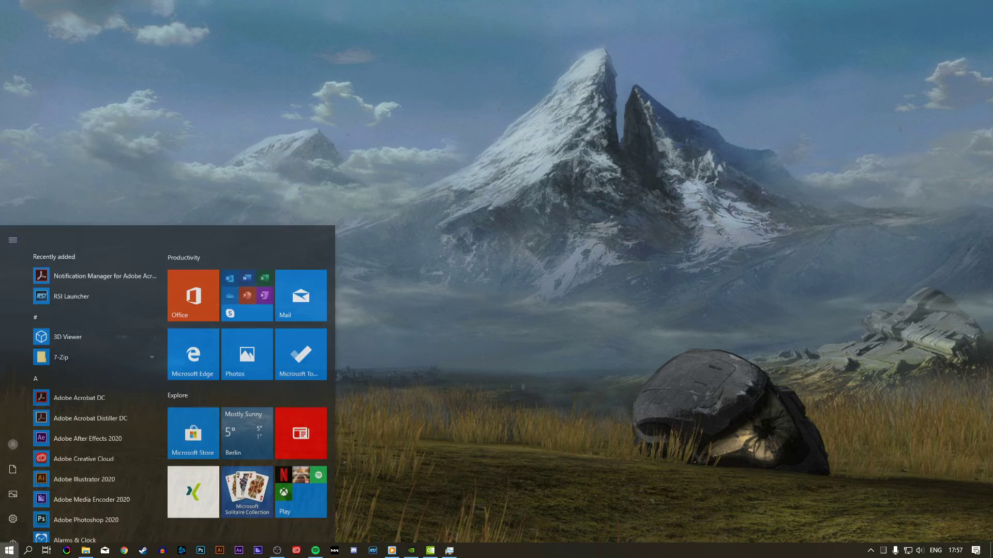
{"action": "type", "text": "Add or remove programs"}
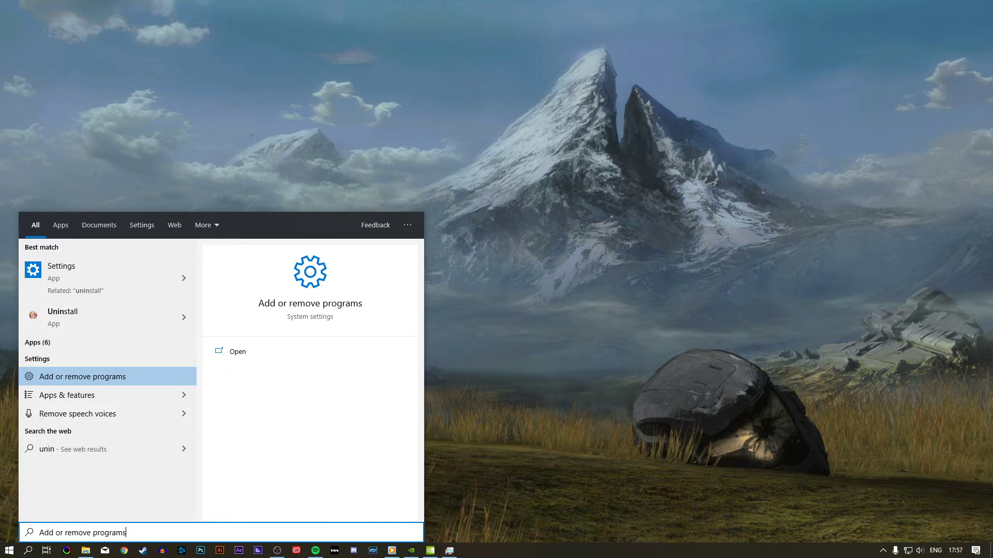
{"action": "left_click", "coordinate": [82, 376]}
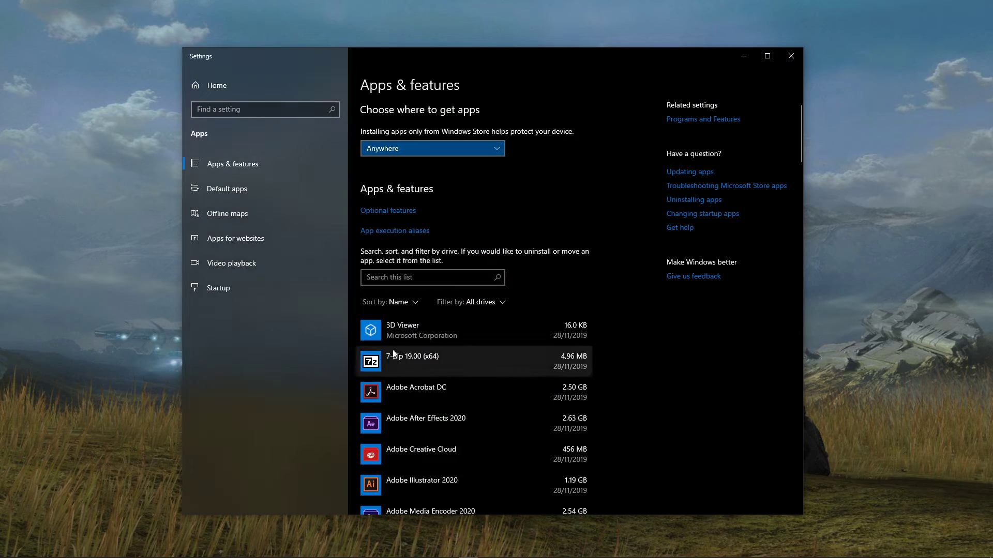
{"action": "scroll", "scroll_direction": "down", "scroll_amount": 3}
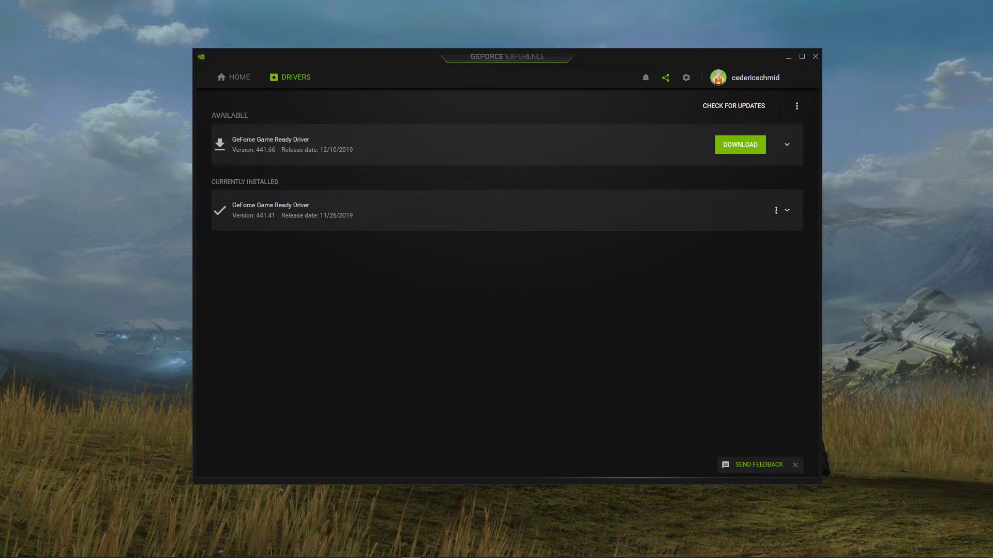
{"action": "mouse_move", "coordinate": [522, 59]}
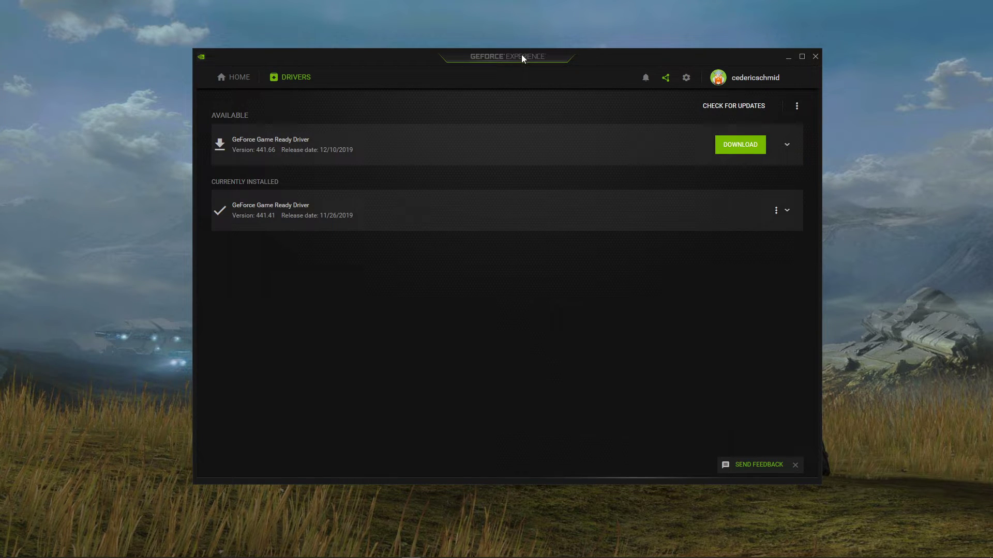
{"action": "mouse_move", "coordinate": [557, 66]}
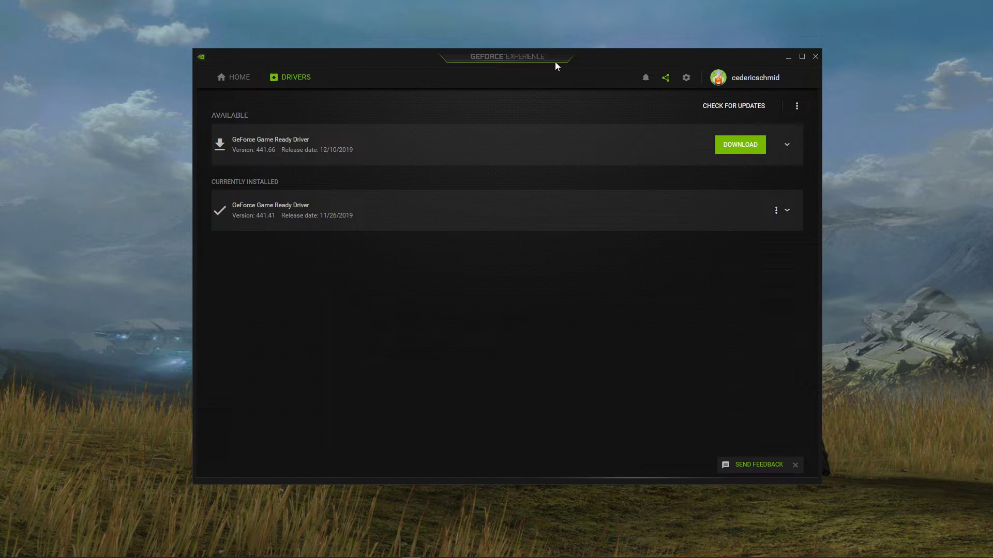
{"action": "mouse_move", "coordinate": [733, 158]}
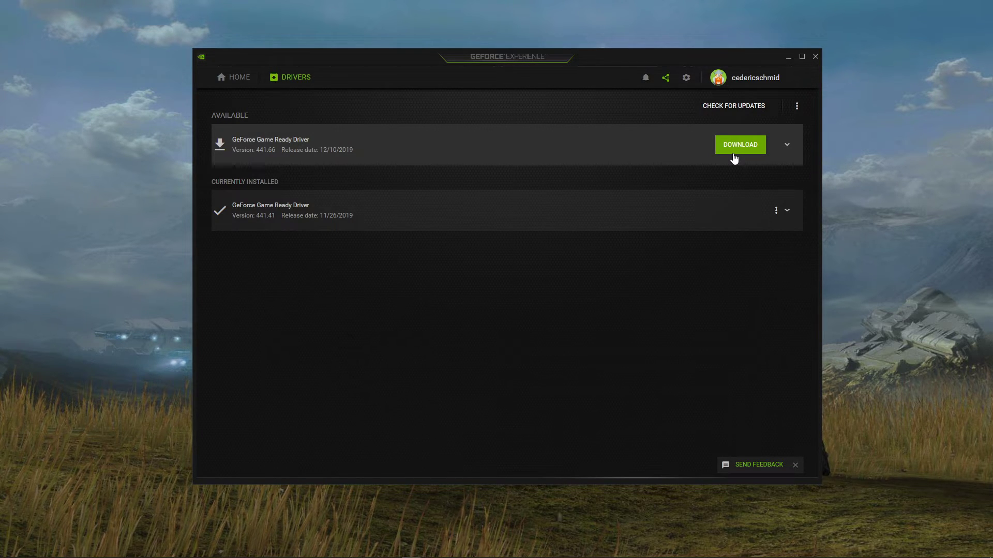
Step: Expand then collapse the release details for Game Ready Driver 441.66
{"action": "left_click", "coordinate": [786, 144]}
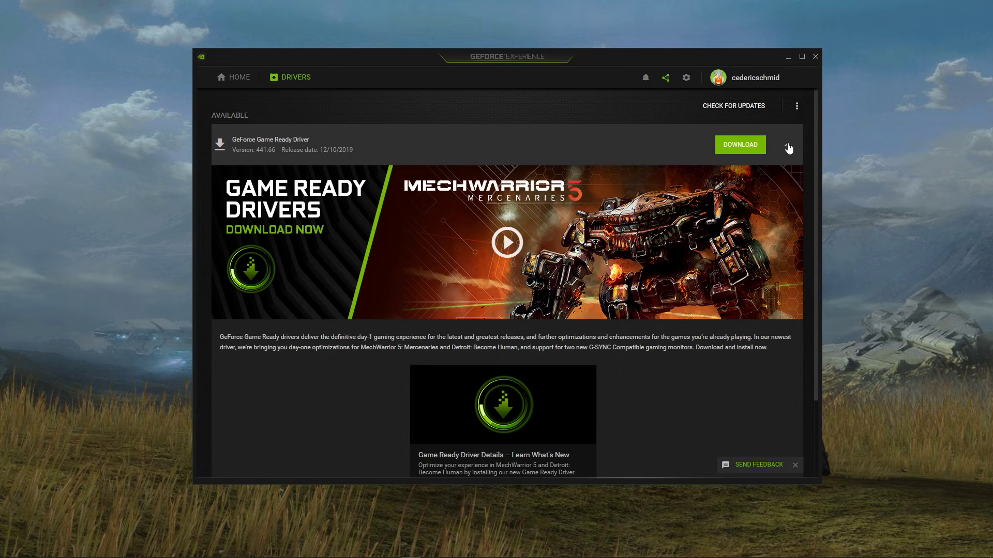
{"action": "left_click", "coordinate": [787, 144]}
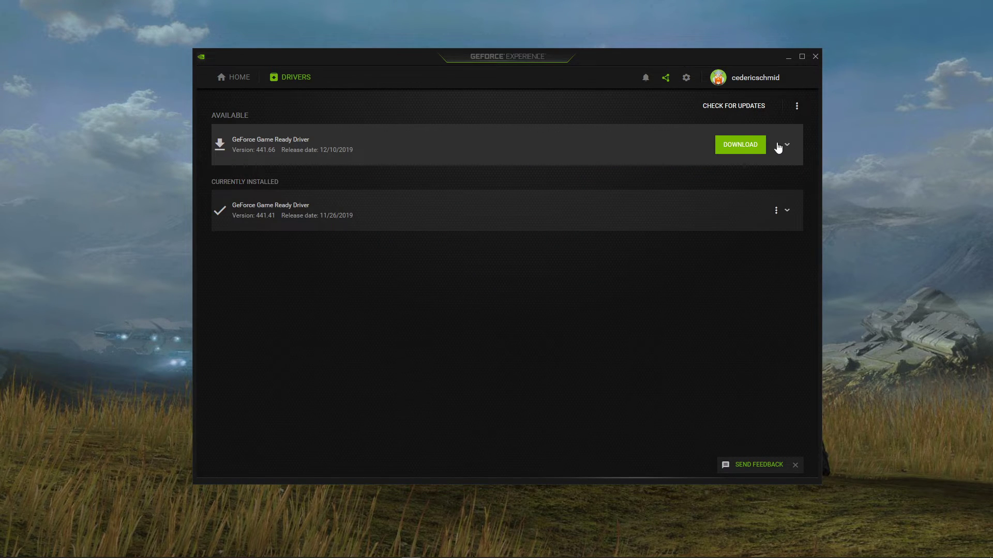
Step: Apply custom Performance, full-screen 1920x1080 settings to Halo MCC from its details page
{"action": "left_click", "coordinate": [239, 77]}
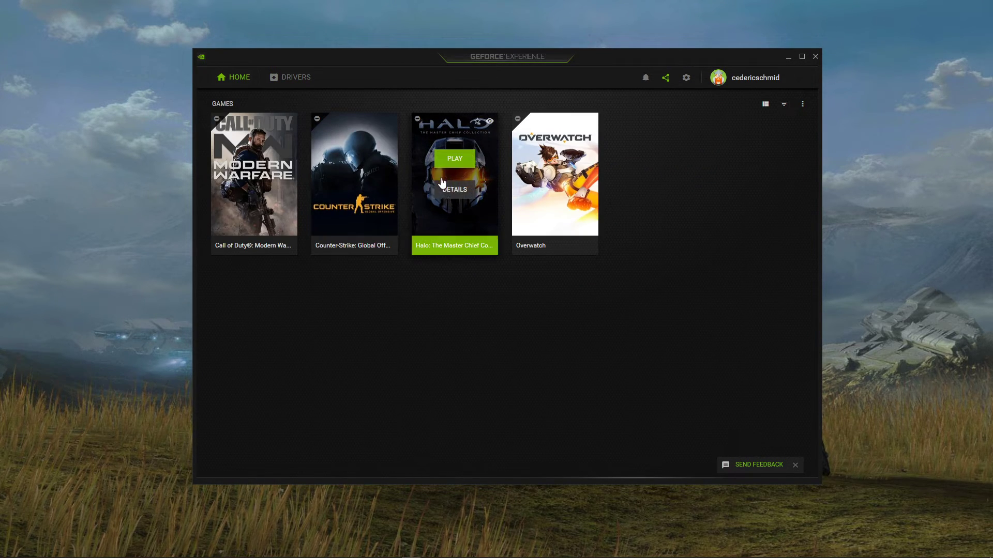
{"action": "left_click", "coordinate": [454, 190]}
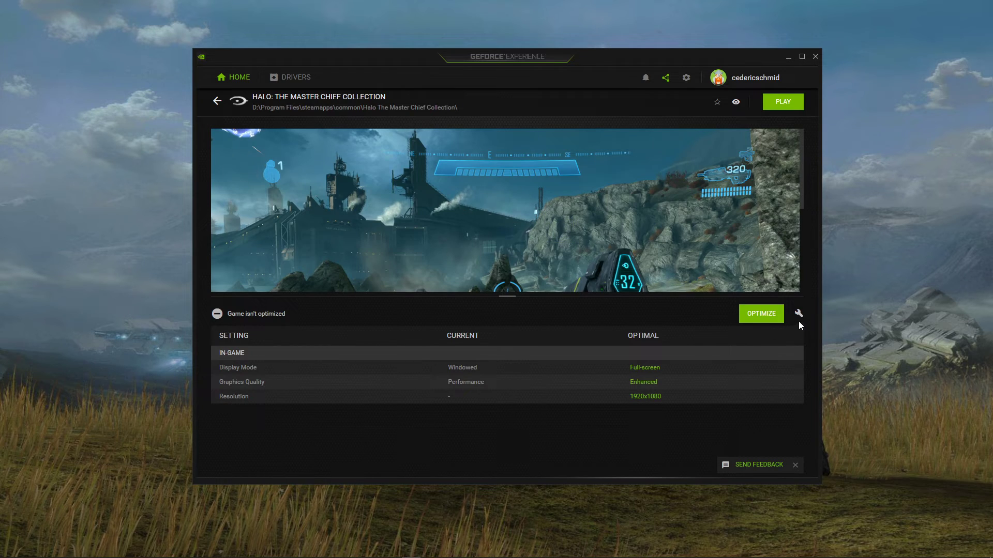
{"action": "left_click", "coordinate": [798, 314]}
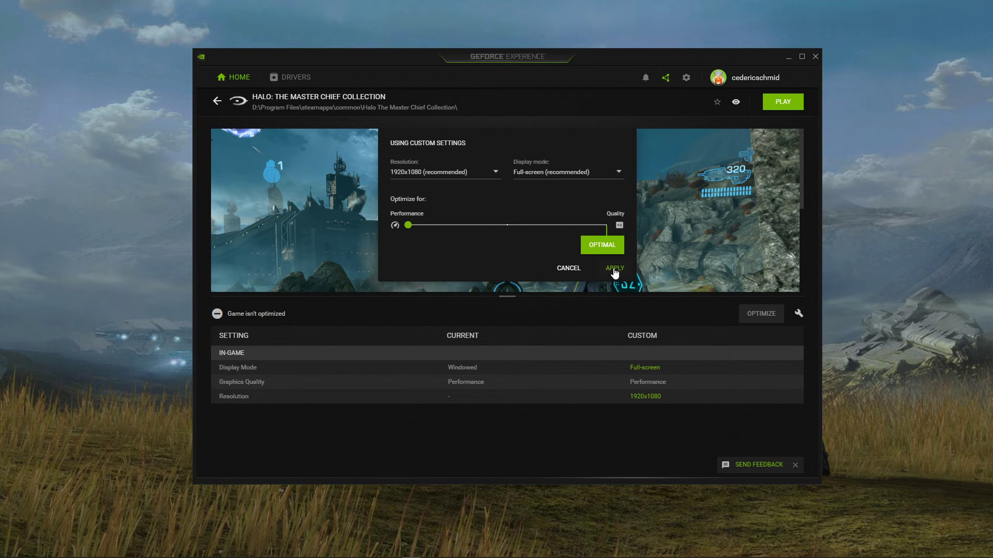
{"action": "left_click", "coordinate": [612, 268]}
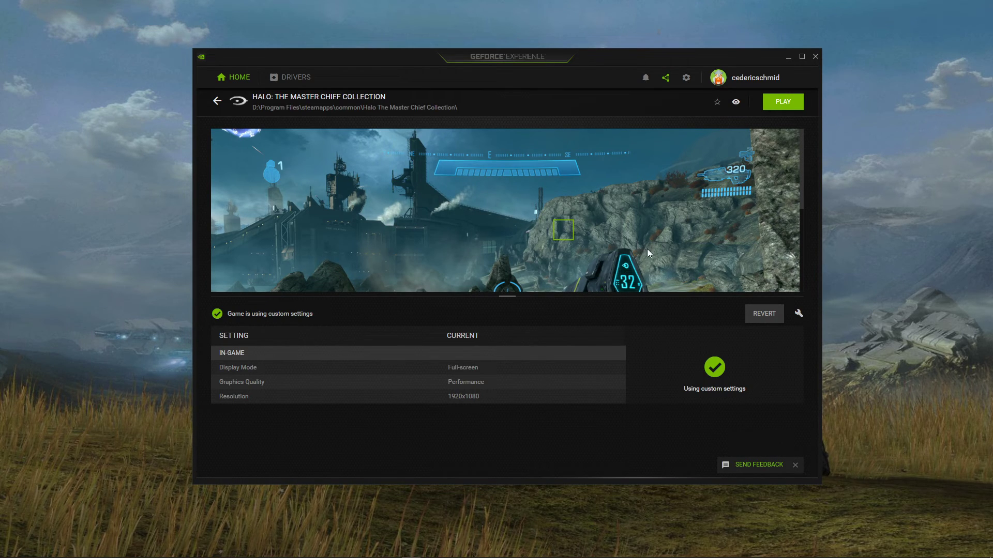